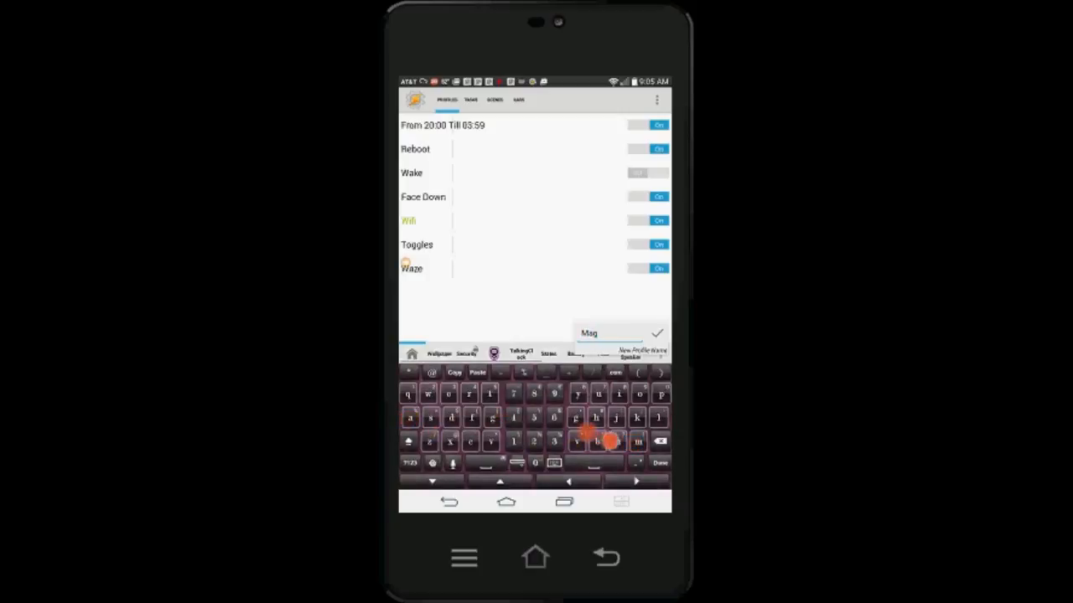
Name the new profile 'Magnet' and bring up the context type list.
{"action": "type", "text": "net"}
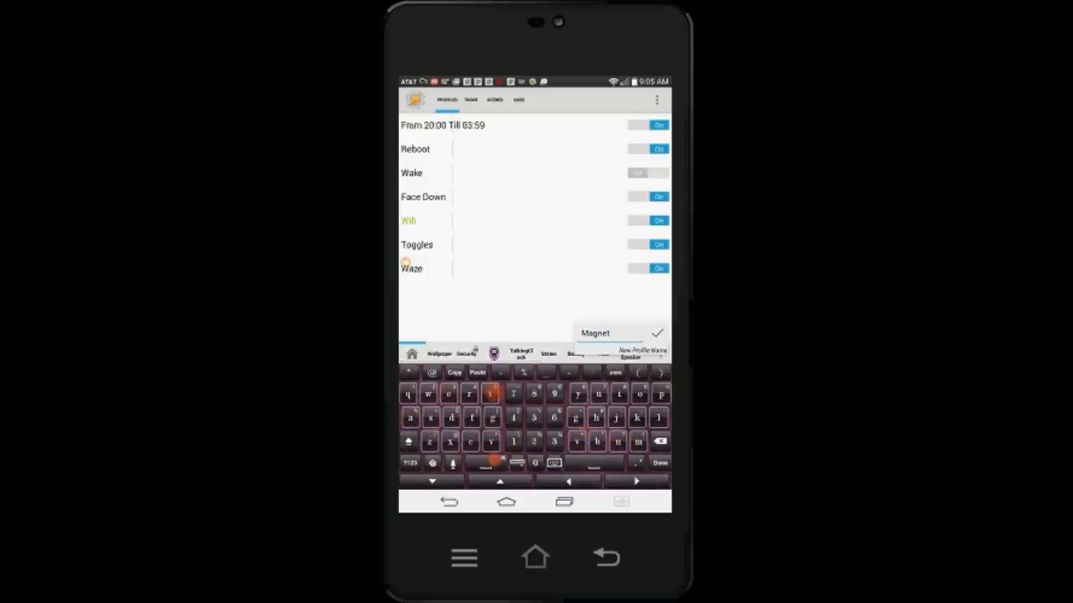
{"action": "type", "text": "e"}
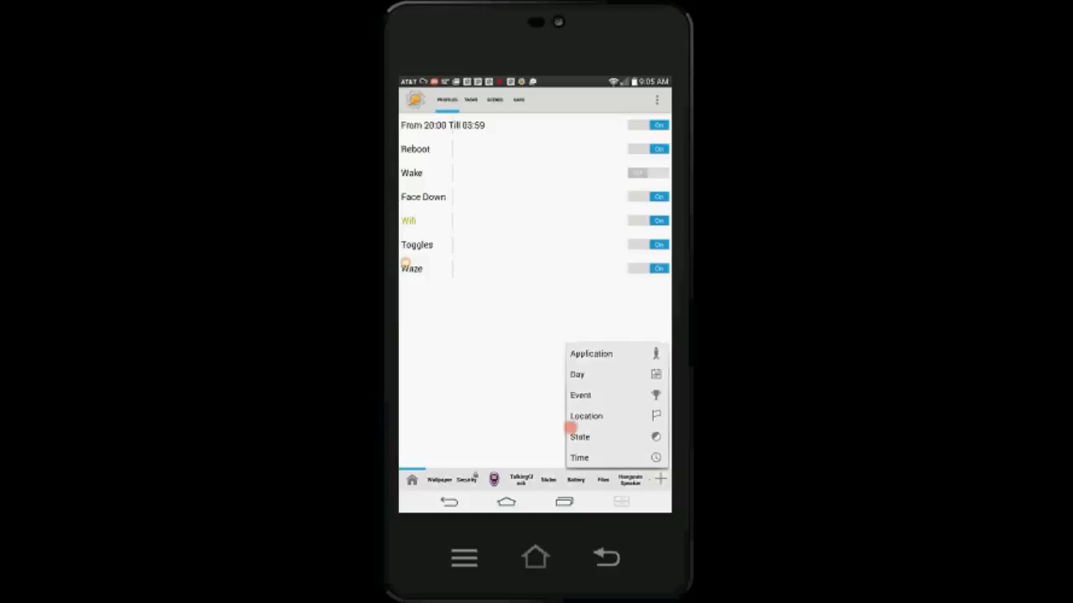
Choose a State context using the Magnetic Field sensor.
{"action": "left_click", "coordinate": [580, 435]}
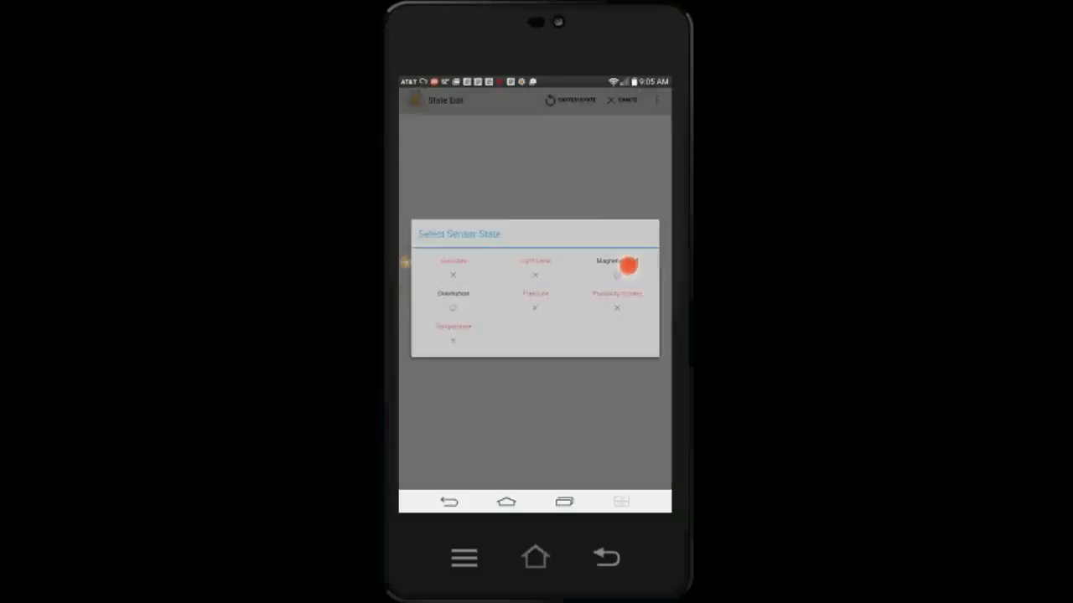
{"action": "left_click", "coordinate": [617, 265]}
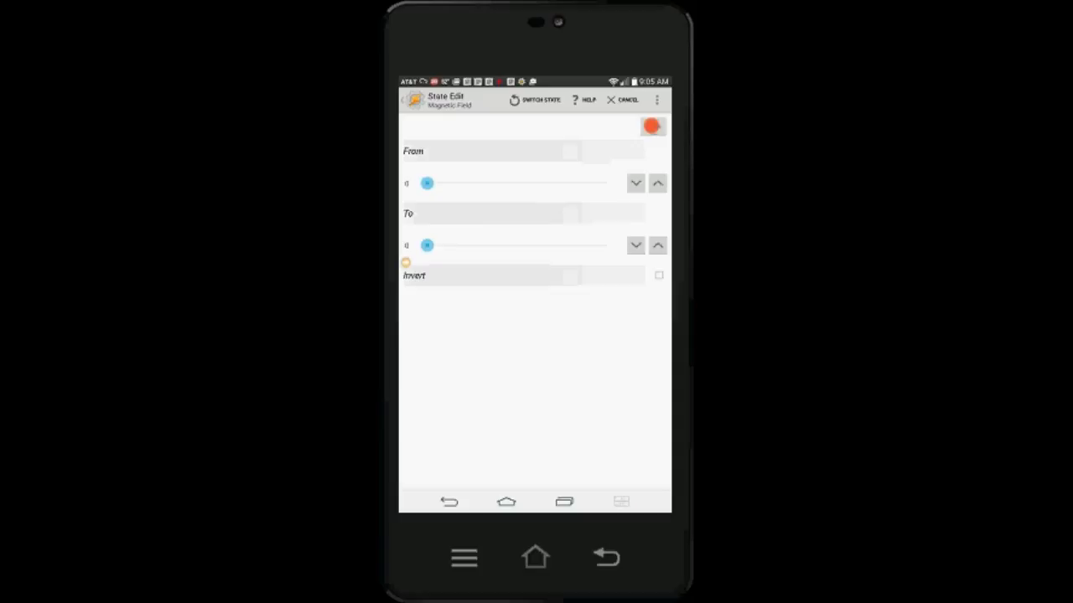
{"action": "left_click", "coordinate": [654, 126]}
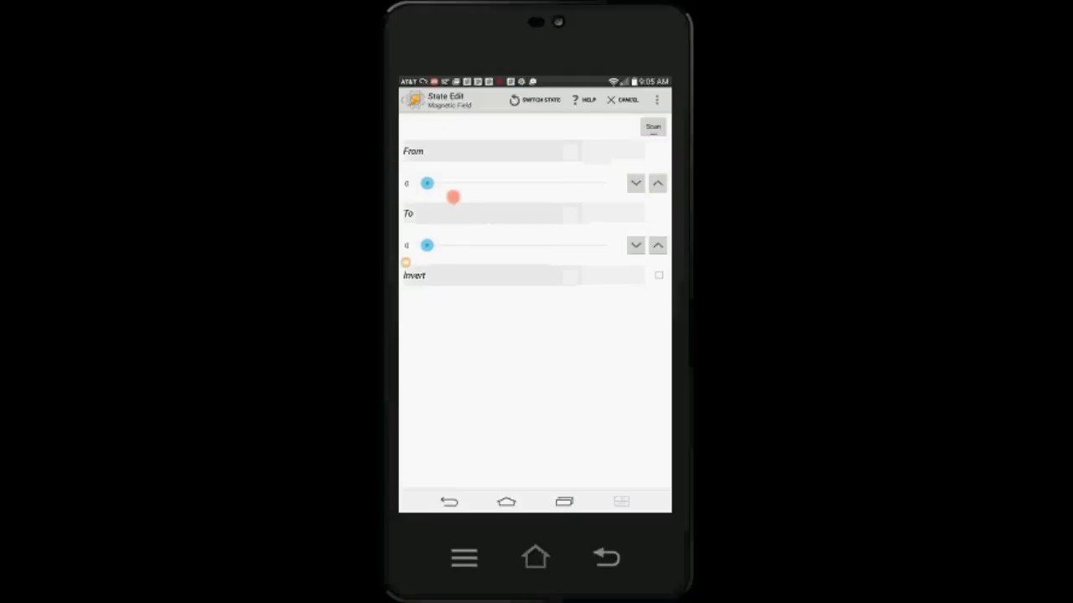
Raise the magnetic field trigger's From value to 705.
{"action": "left_click_drag", "start_coordinate": [427, 183], "coordinate": [499, 183]}
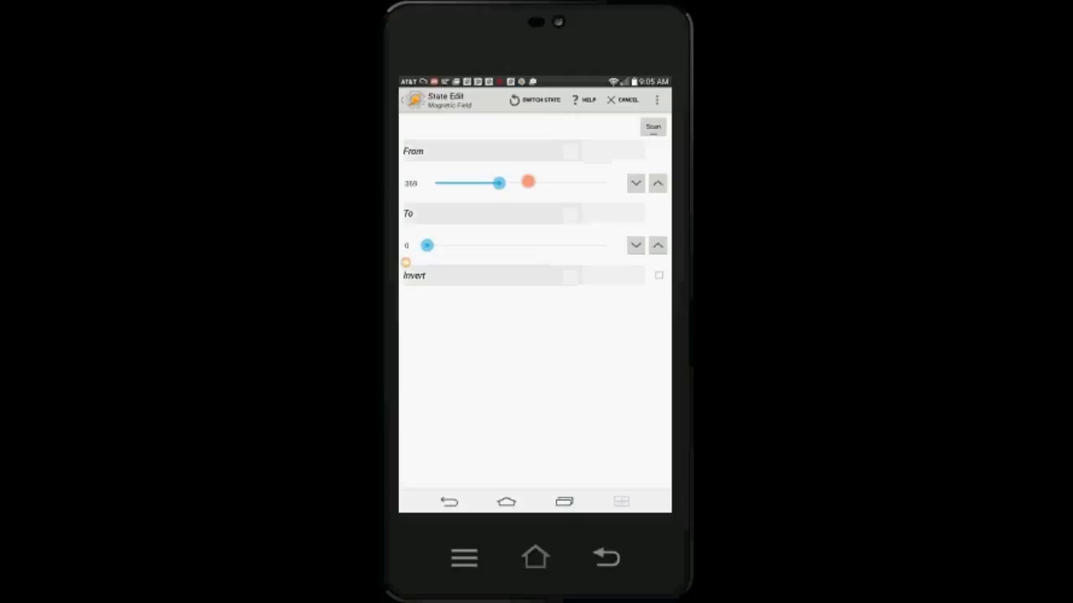
{"action": "left_click_drag", "start_coordinate": [499, 183], "coordinate": [557, 183]}
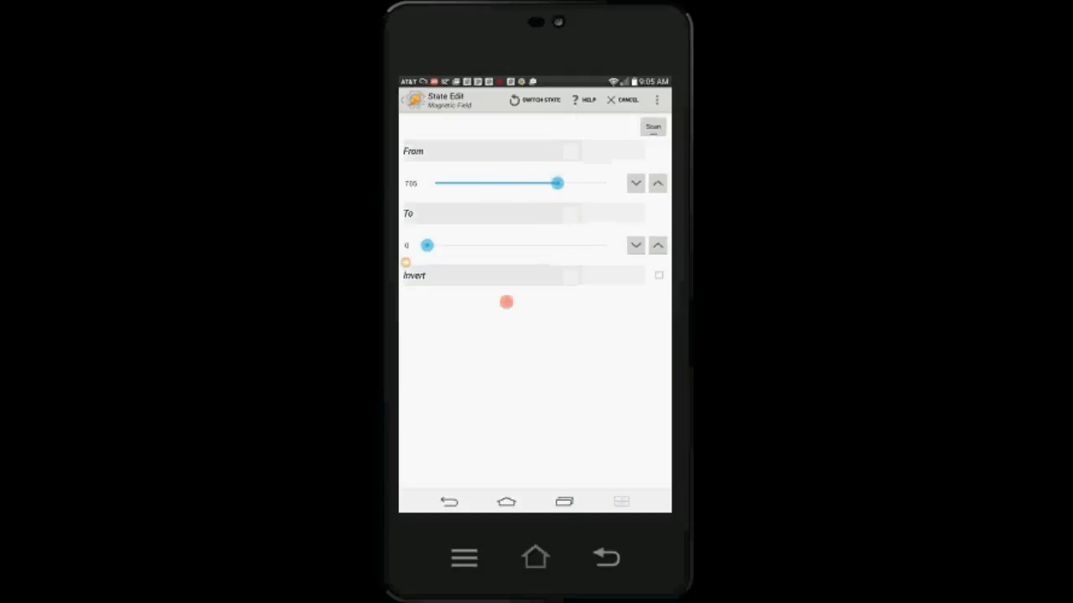
{"action": "left_click_drag", "start_coordinate": [428, 244], "coordinate": [607, 245]}
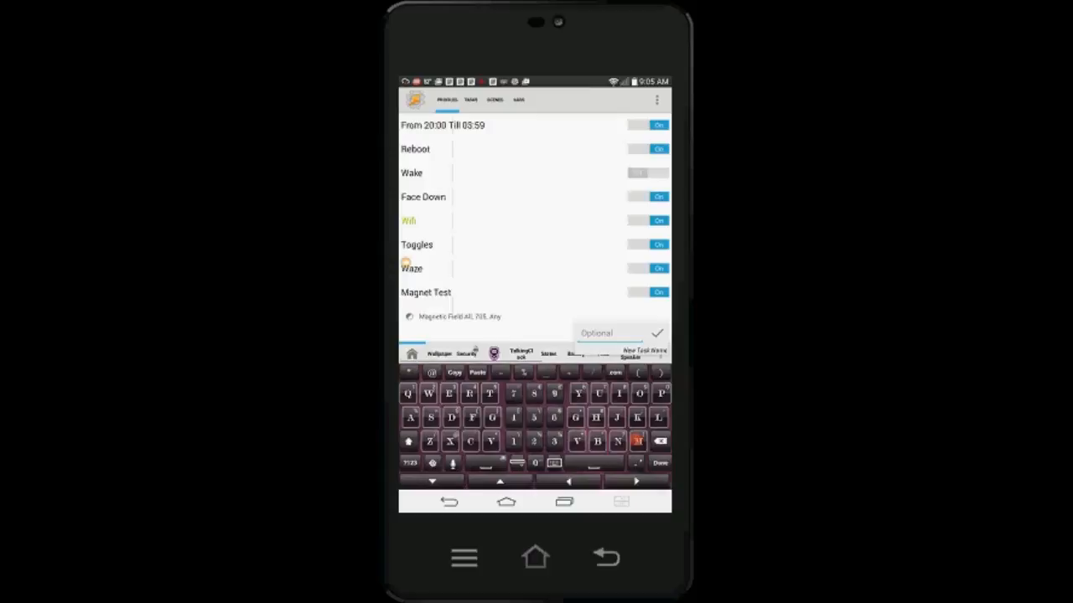
Create a task named 'Magnet Test' and enter its empty task editor.
{"action": "type", "text": "Ma"}
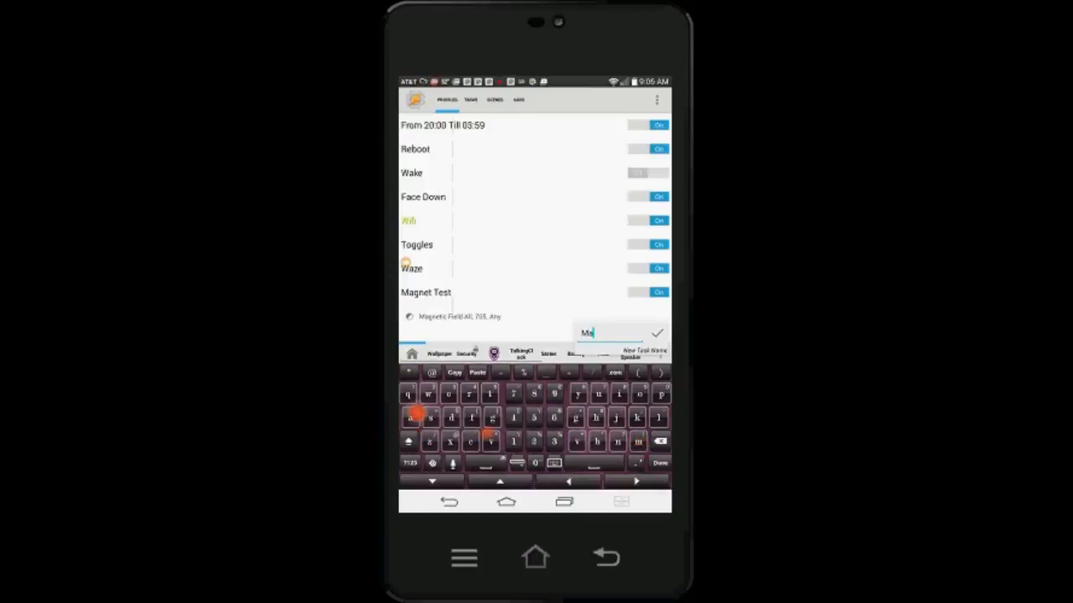
{"action": "type", "text": "gne"}
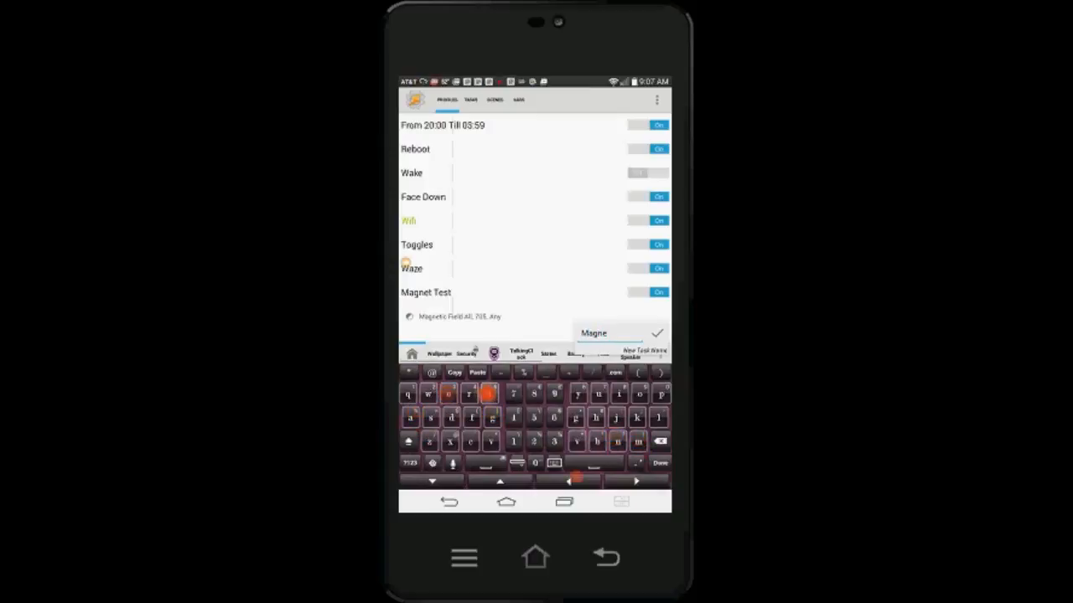
{"action": "type", "text": "t Test"}
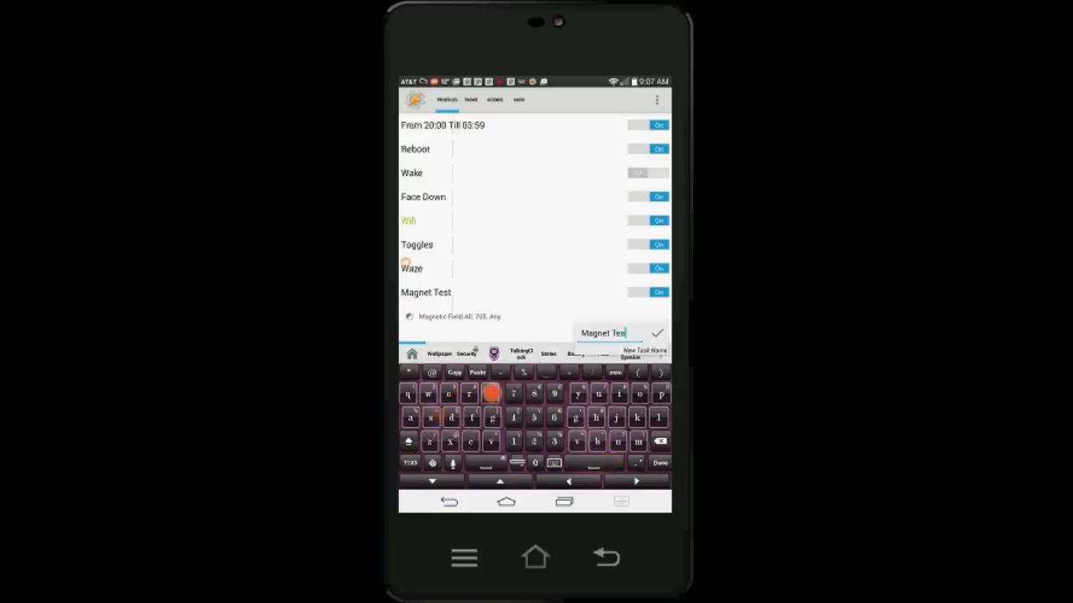
{"action": "left_click", "coordinate": [657, 332]}
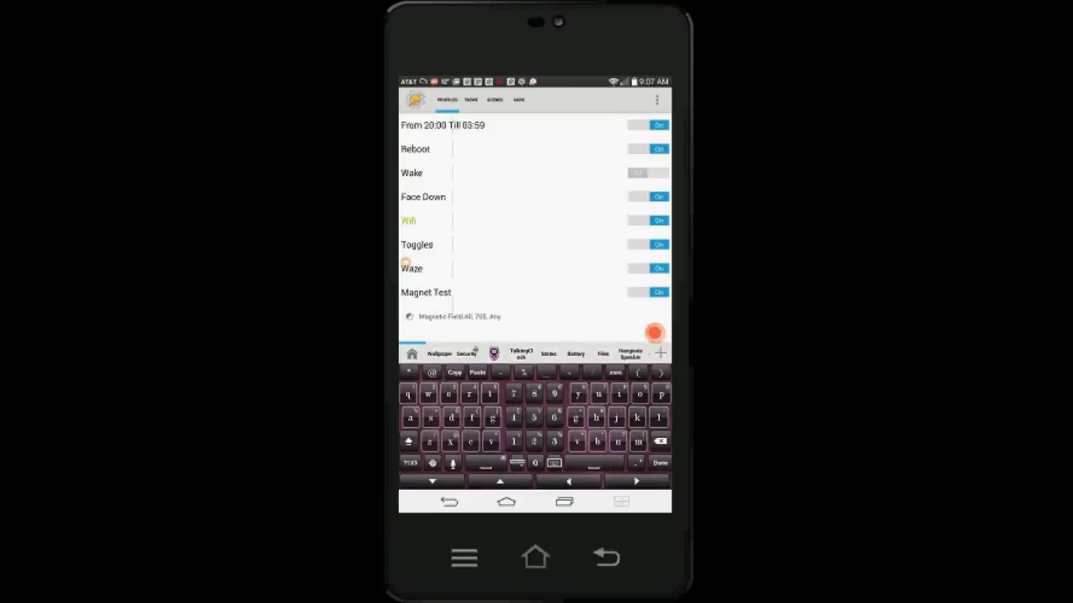
{"action": "left_click", "coordinate": [425, 291]}
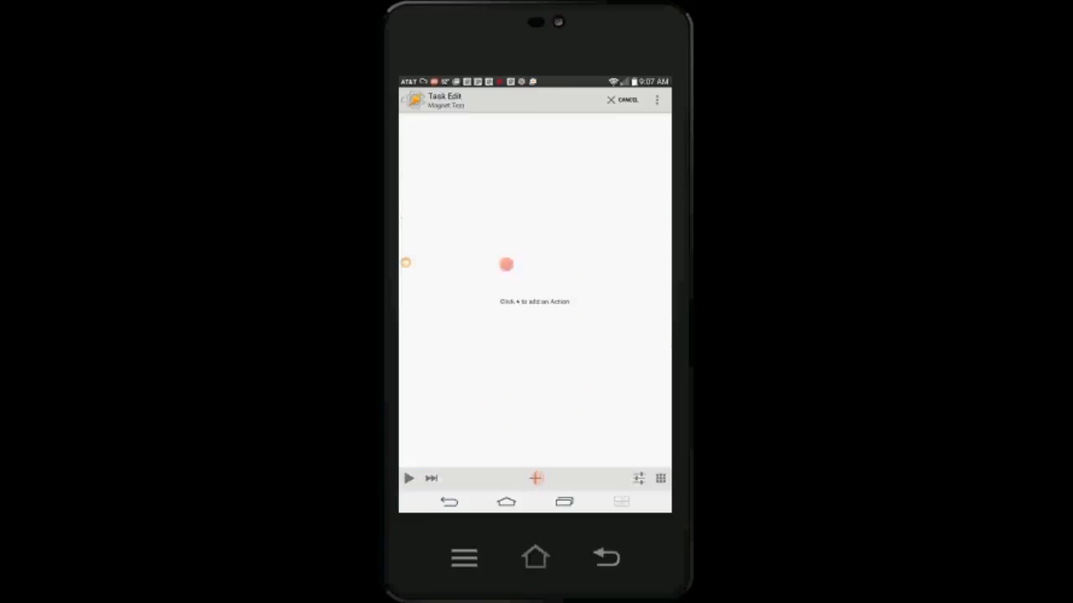
Add an Alert > Flash action with text 'Works', then begin a second action.
{"action": "left_click", "coordinate": [536, 479]}
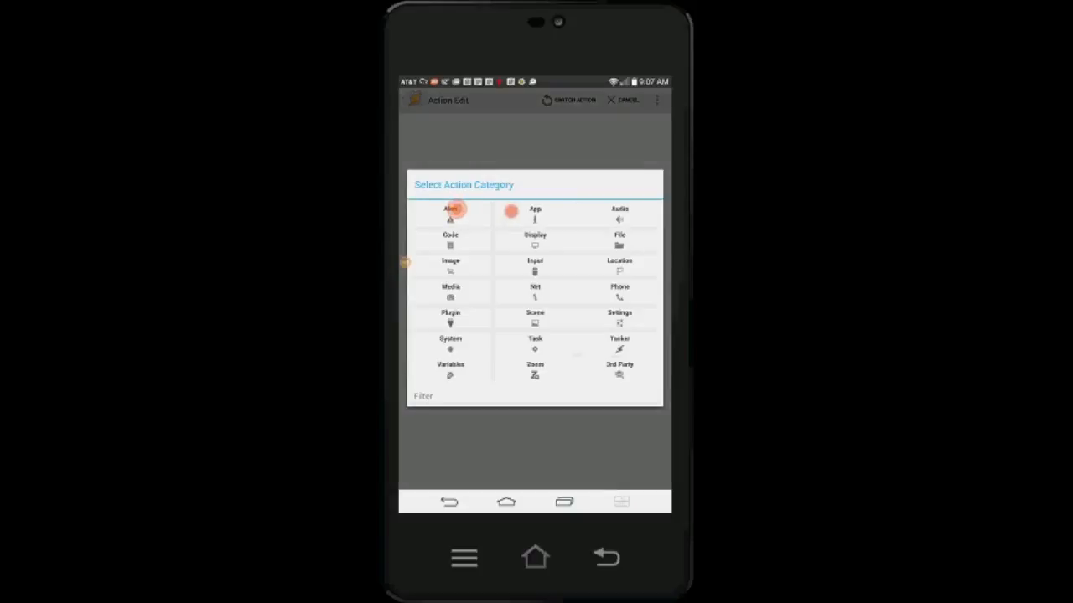
{"action": "left_click", "coordinate": [450, 215]}
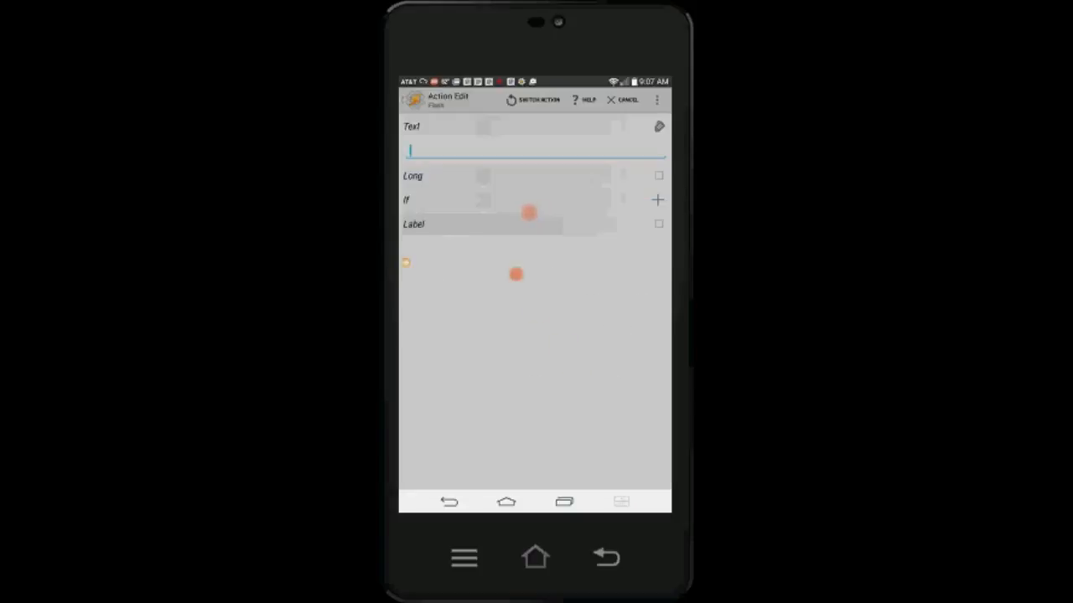
{"action": "left_click", "coordinate": [535, 151]}
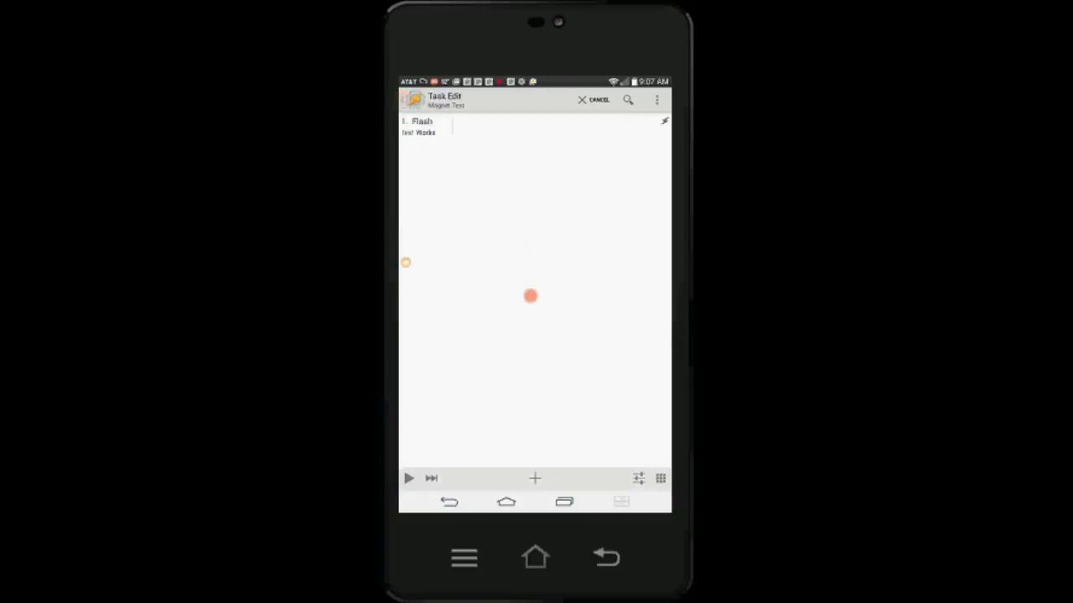
{"action": "left_click", "coordinate": [535, 479]}
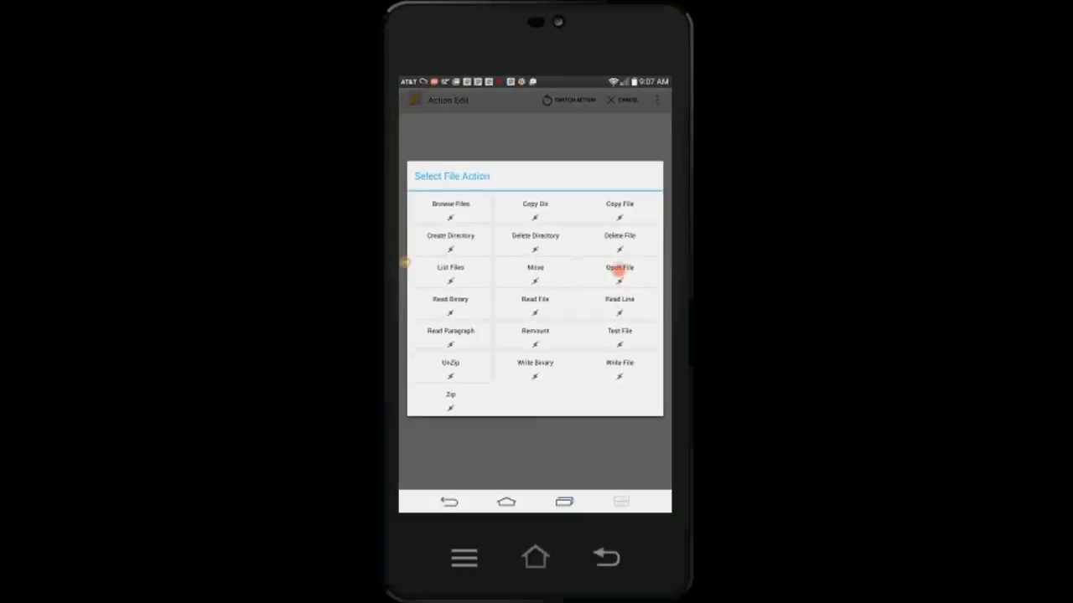
Add an Open File action and browse storage to pick the picture file.
{"action": "left_click", "coordinate": [620, 268]}
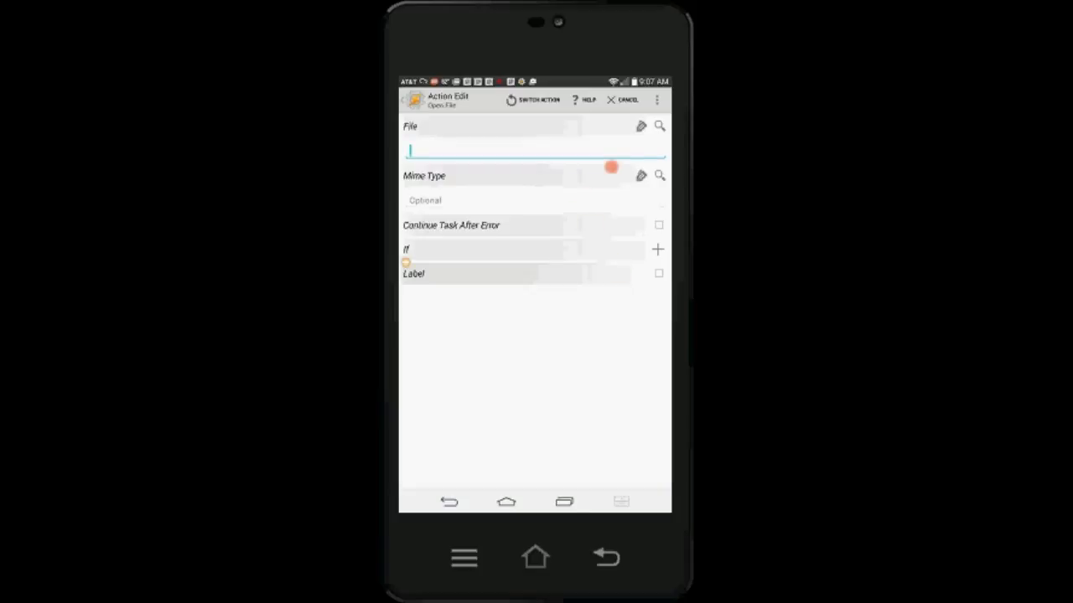
{"action": "left_click", "coordinate": [660, 126]}
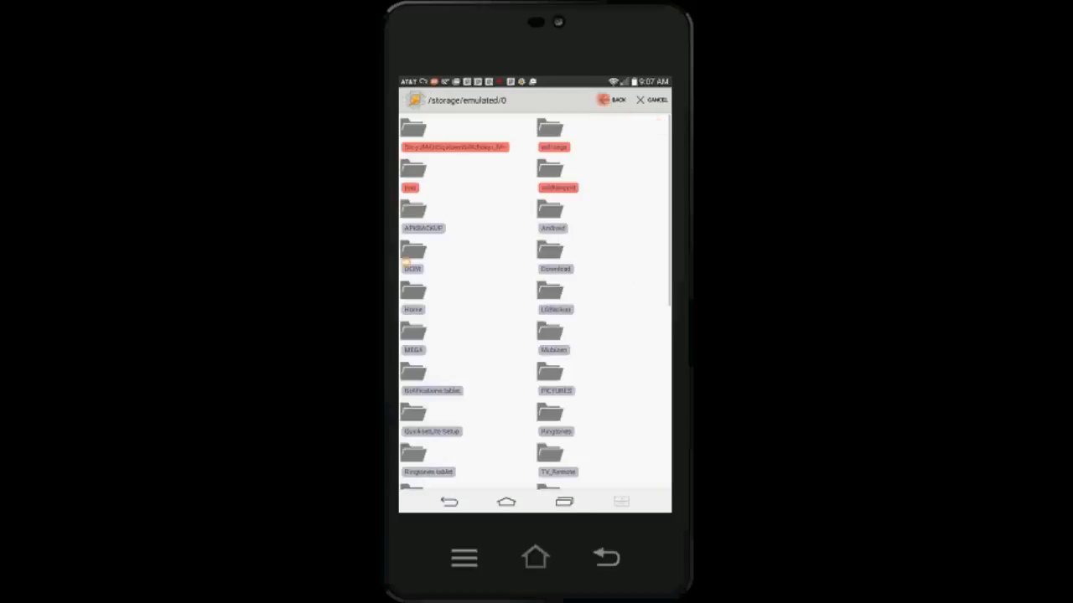
{"action": "left_click", "coordinate": [613, 101]}
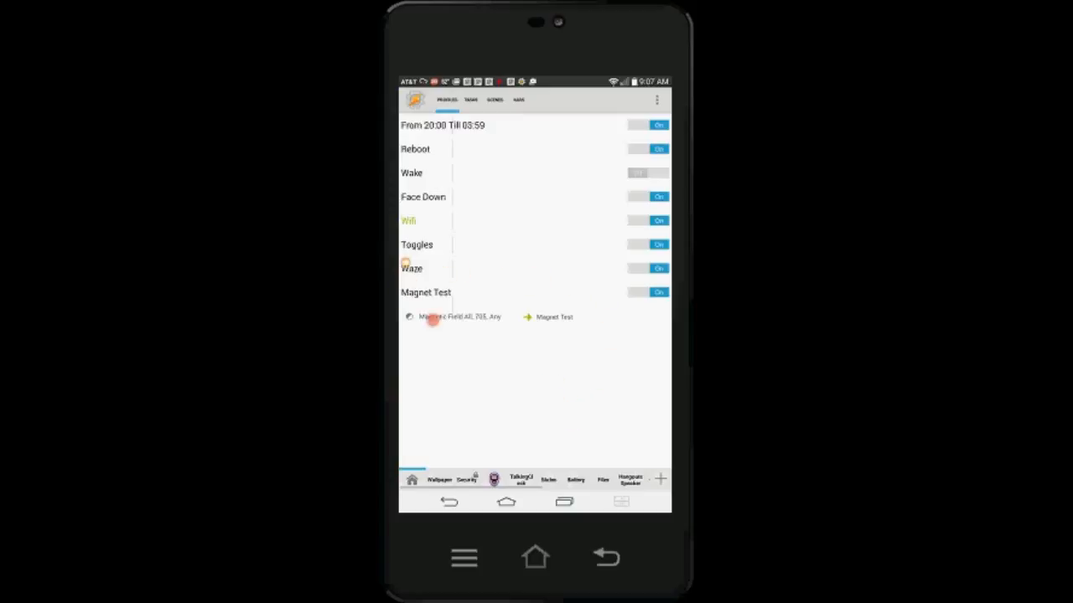
{"action": "mouse_move", "coordinate": [488, 325]}
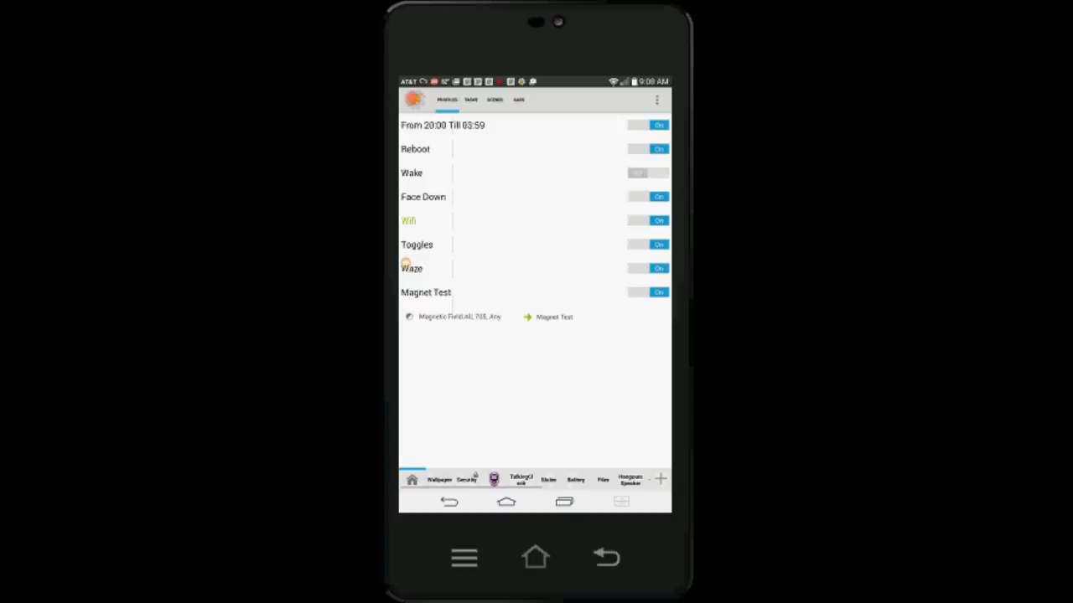
Exit Tasker to the home screen with Magnet Test still enabled.
{"action": "left_click", "coordinate": [449, 503]}
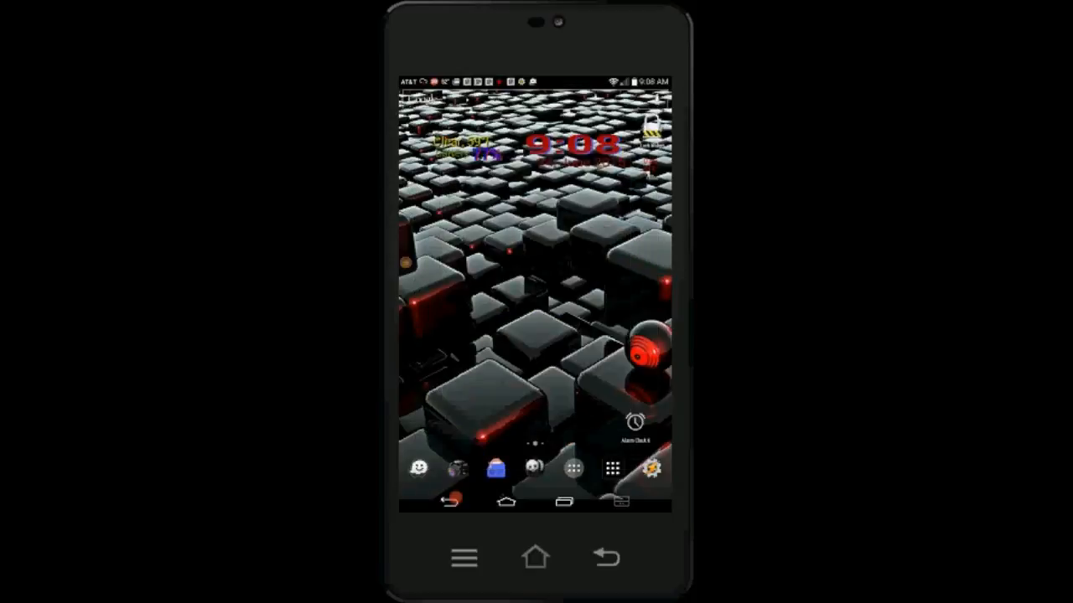
{"action": "left_click", "coordinate": [455, 502]}
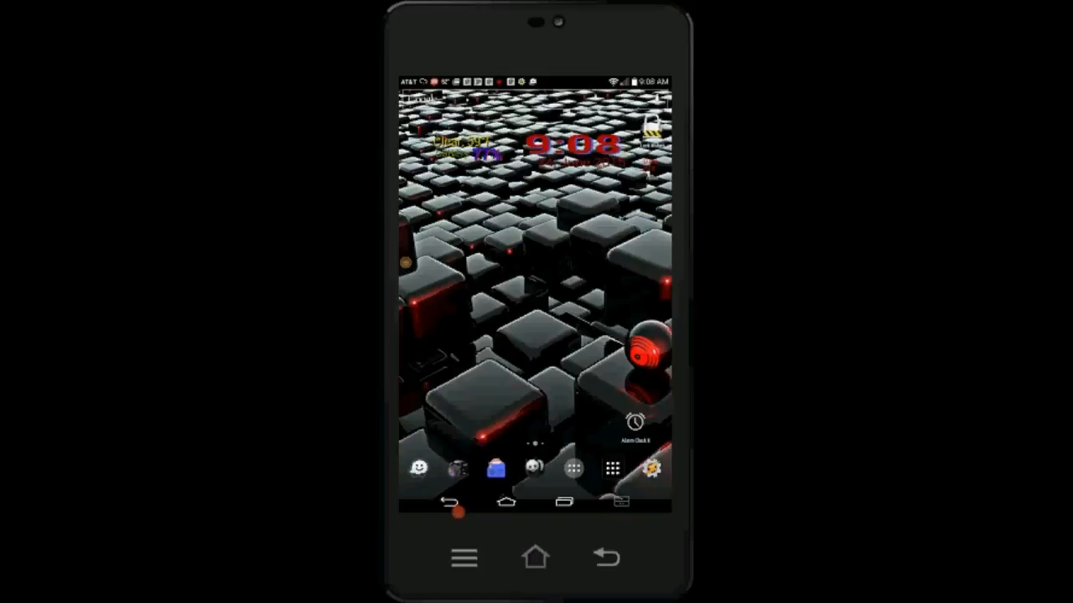